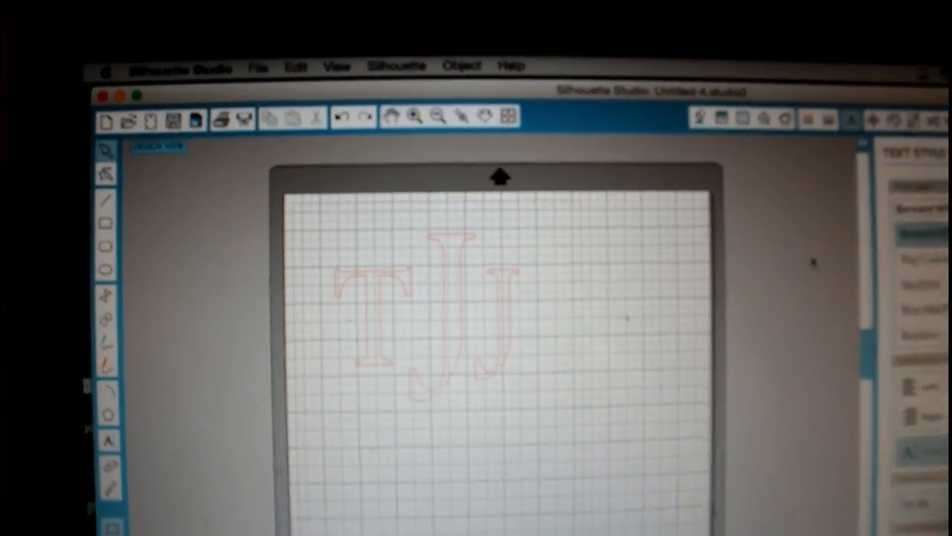
Select the TJJ monogram letters so the bounding box with size handles appears
click(334, 4)
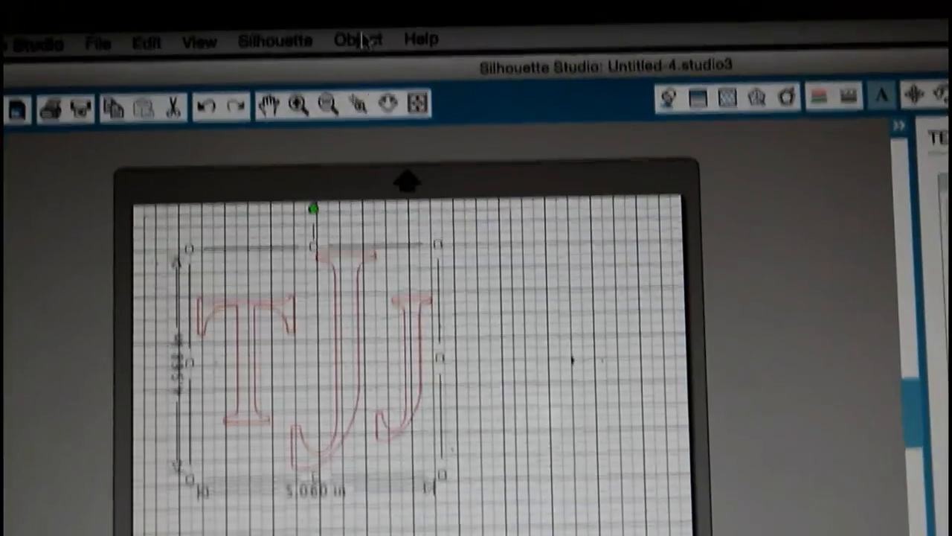
Flip the TJJ monogram horizontally via Object > Mirror for iron-on cutting
click(357, 39)
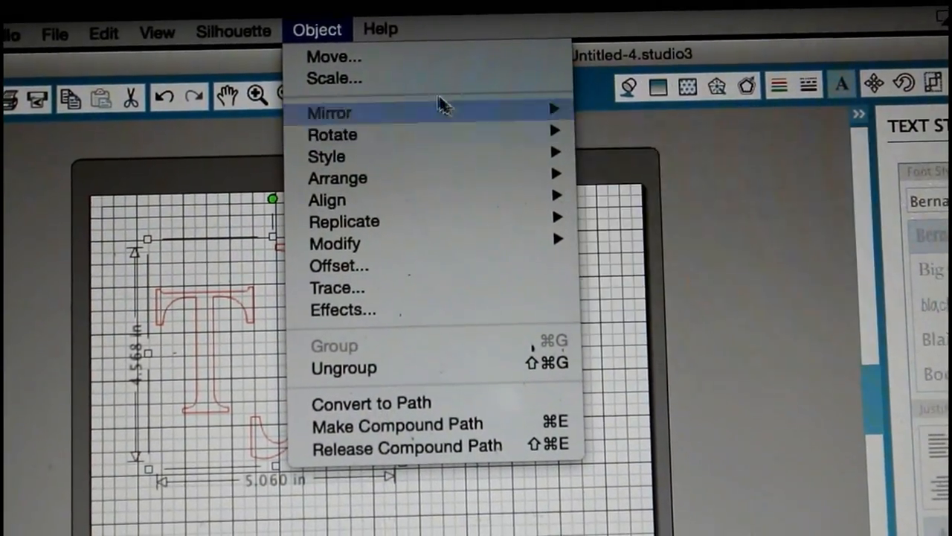
mouse_move(332, 135)
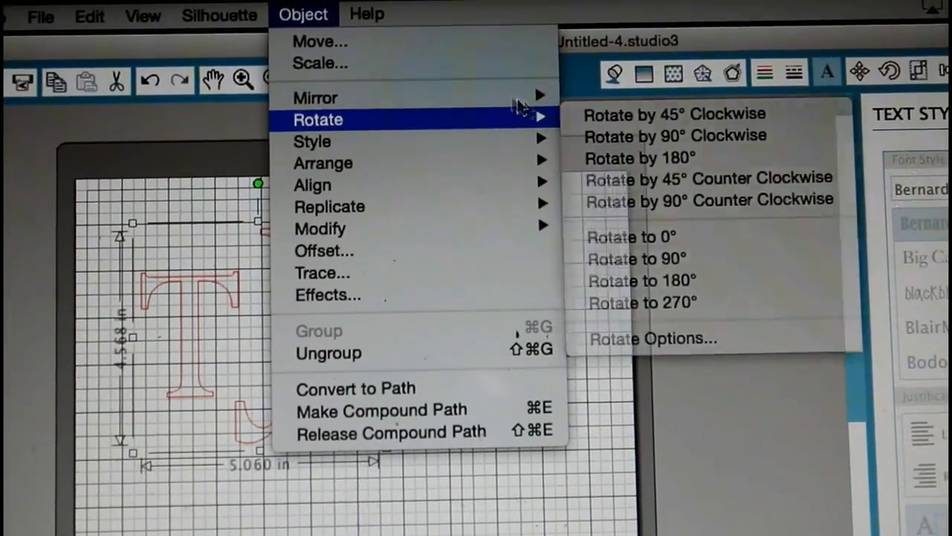
mouse_move(315, 97)
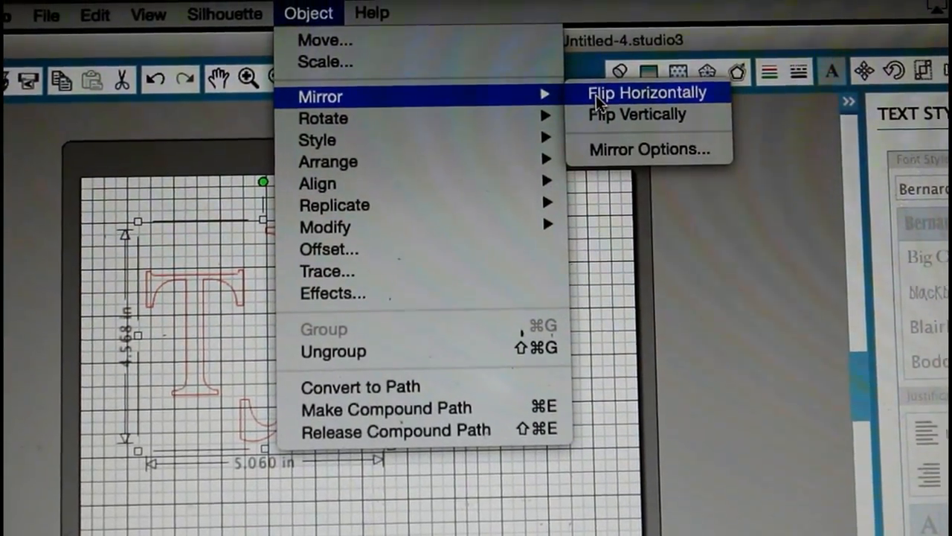
click(646, 92)
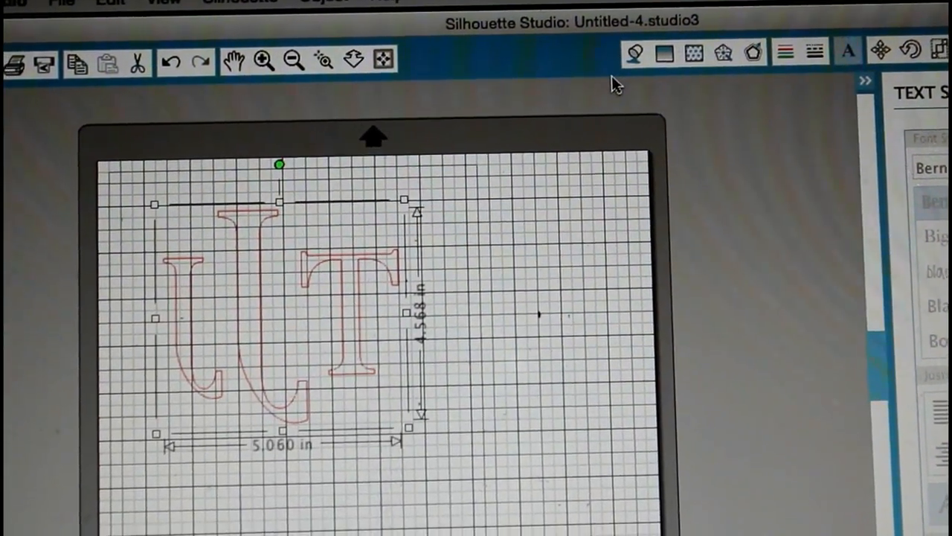